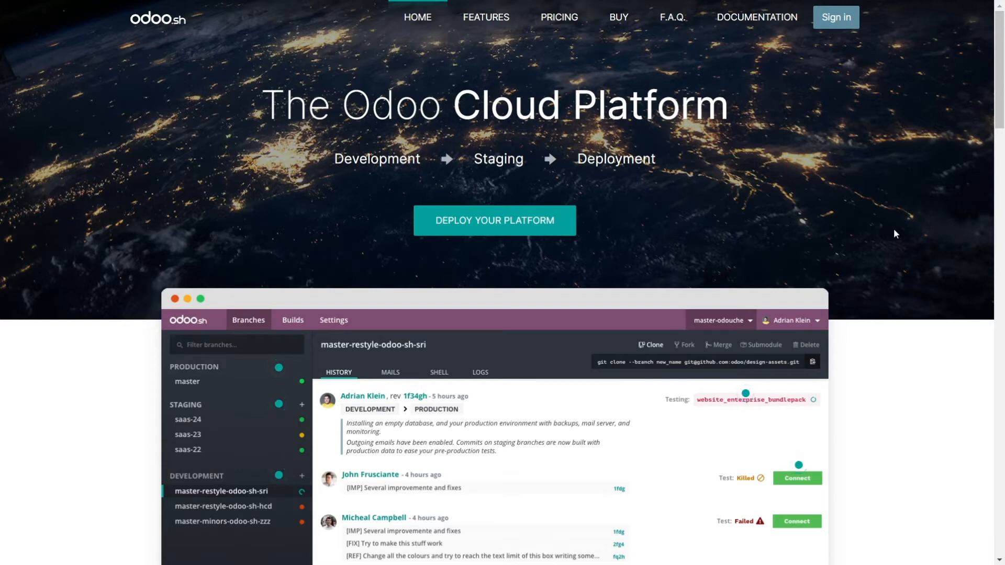
mouse_move(863, 123)
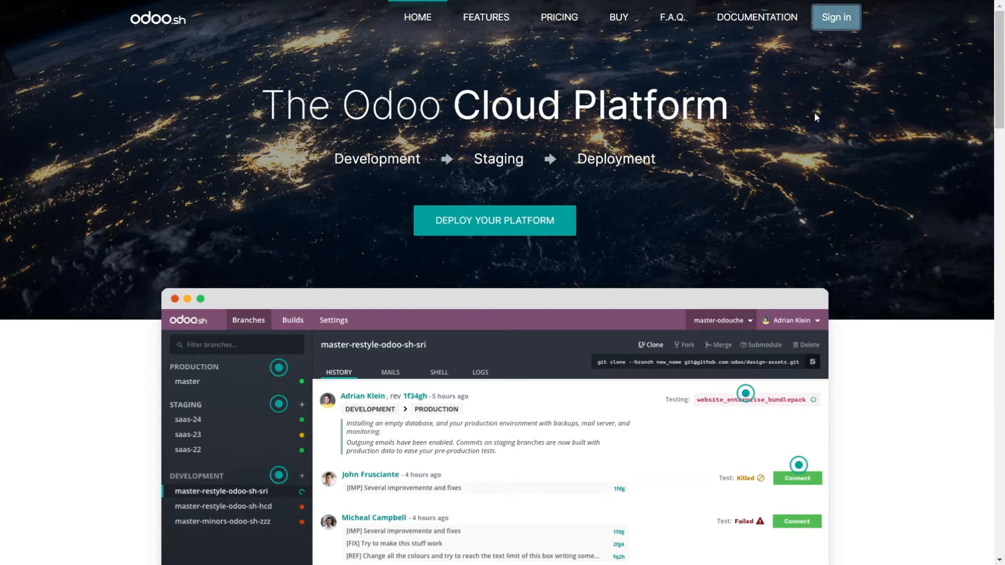
Sign in to Odoo.sh and open the emipro-odoo-project card's options menu.
left_click(835, 17)
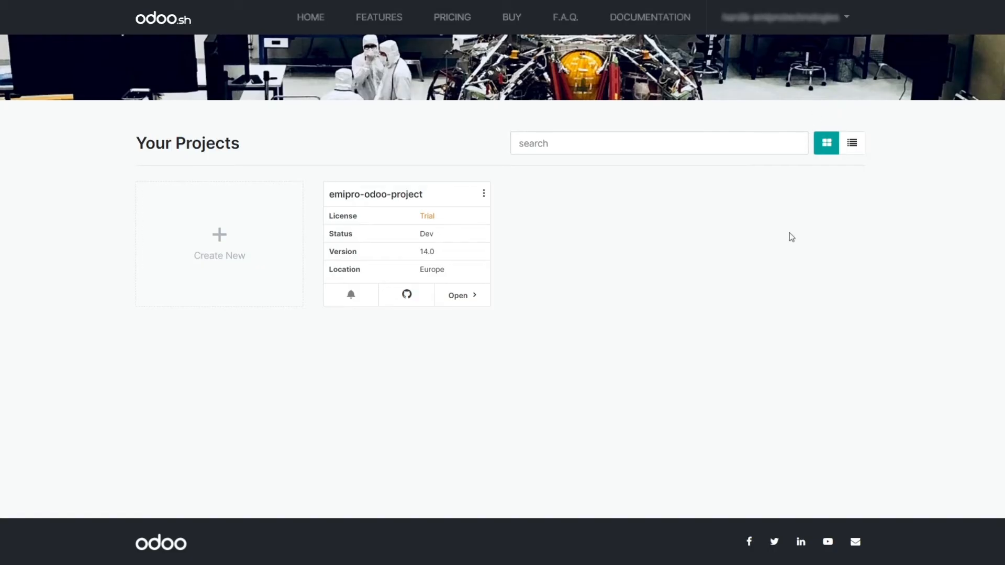
mouse_move(685, 225)
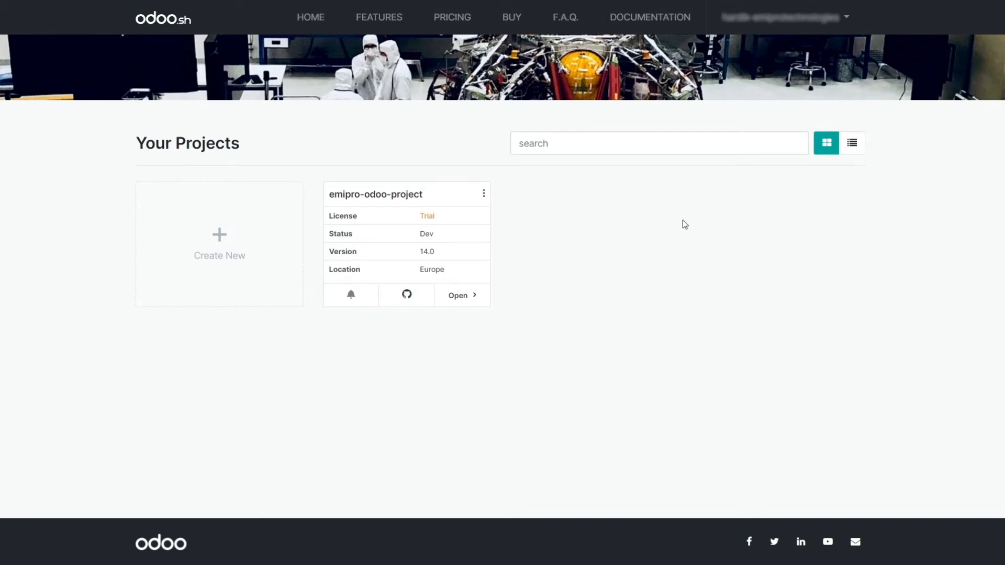
mouse_move(789, 231)
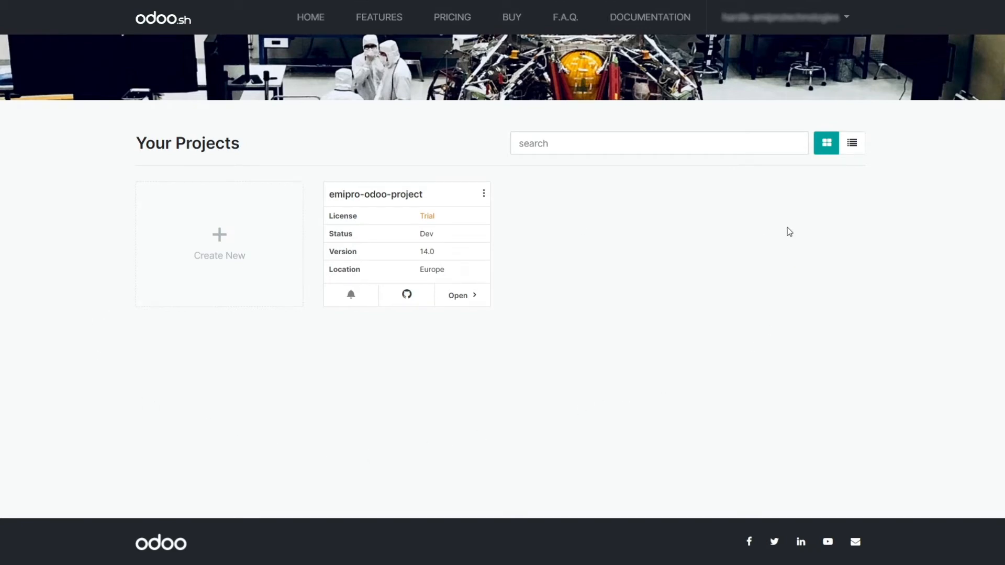
mouse_move(593, 241)
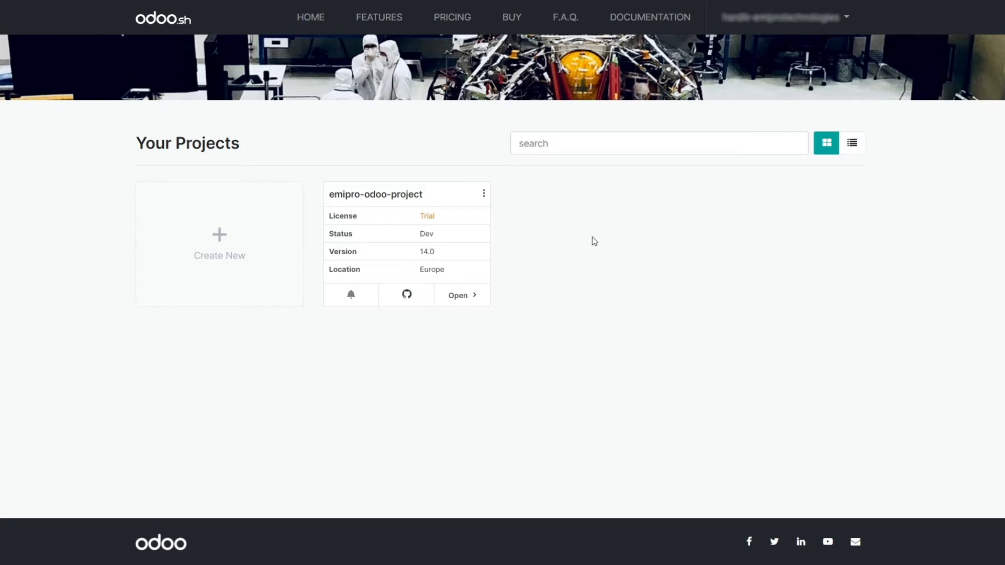
mouse_move(459, 195)
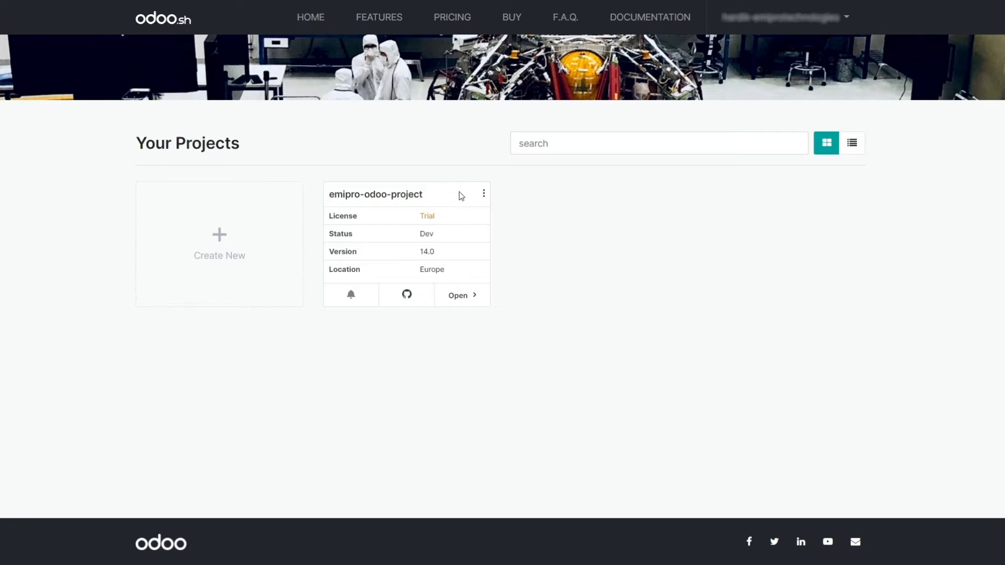
mouse_move(483, 193)
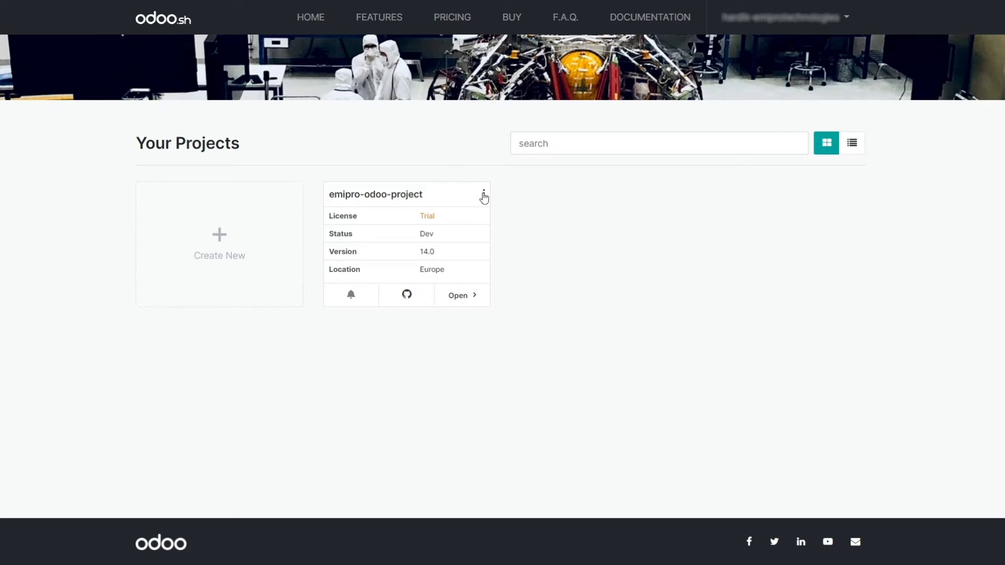
left_click(483, 194)
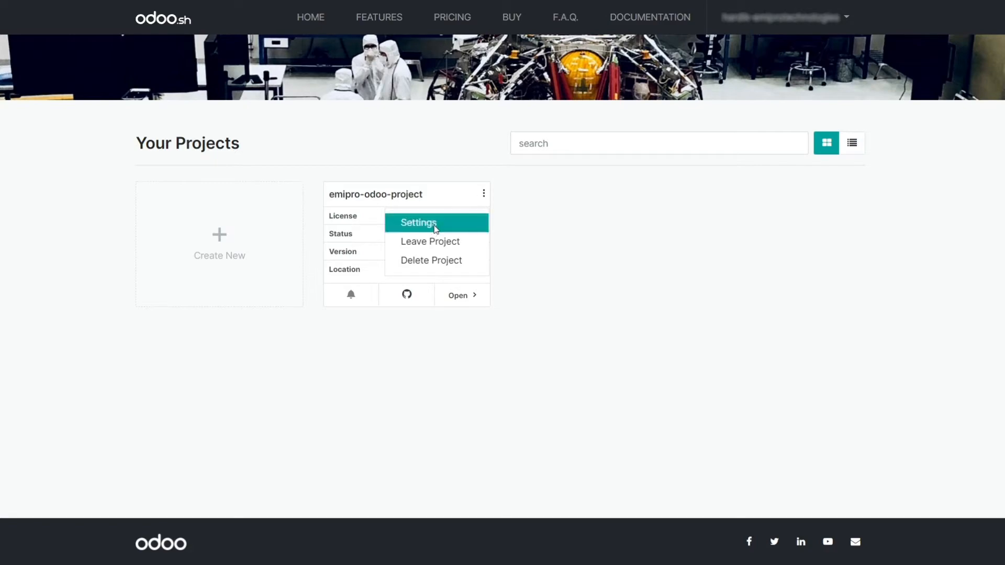
Add GitHub user emiprogithub as a collaborator in emipro-odoo-project's settings.
left_click(418, 223)
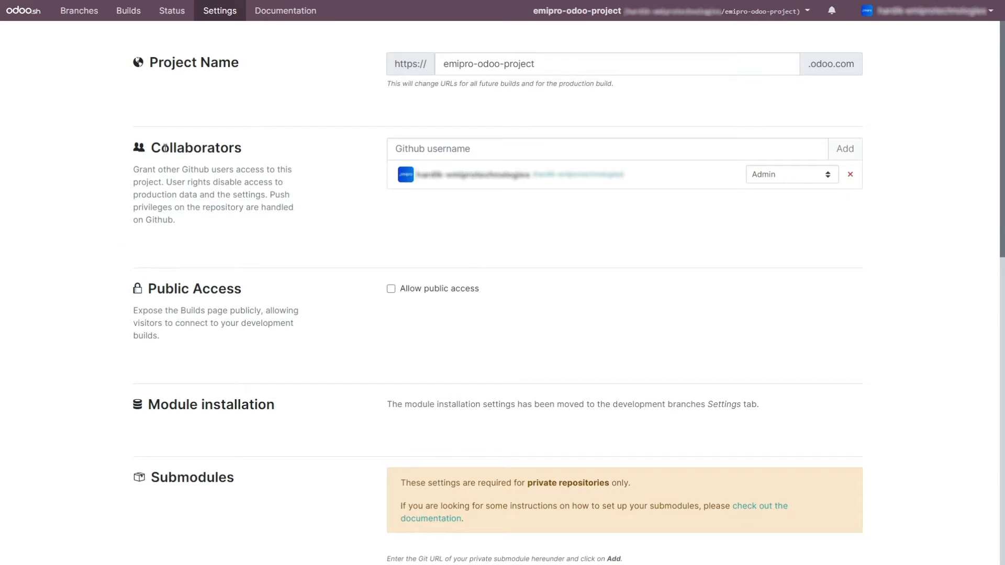
mouse_move(276, 152)
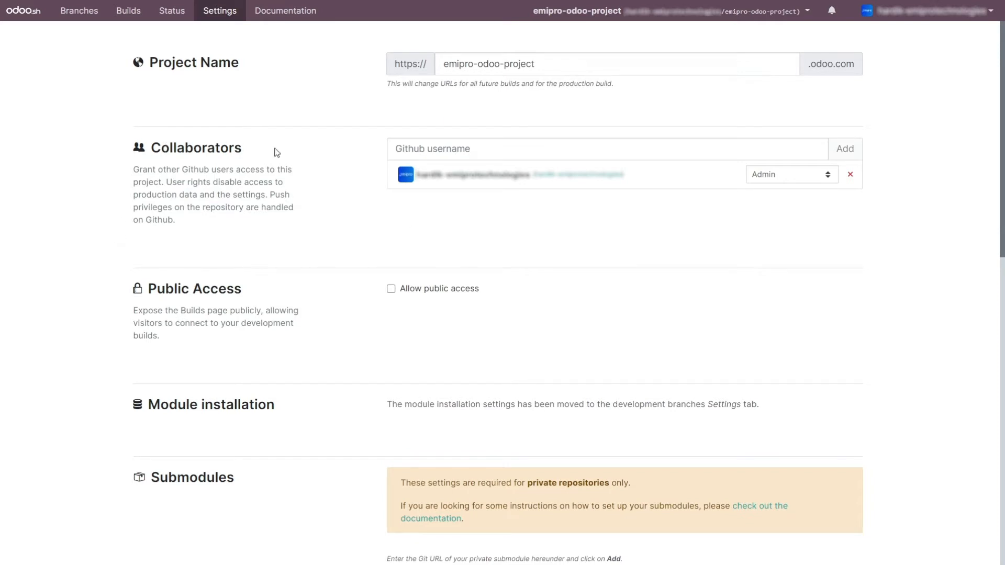
mouse_move(342, 137)
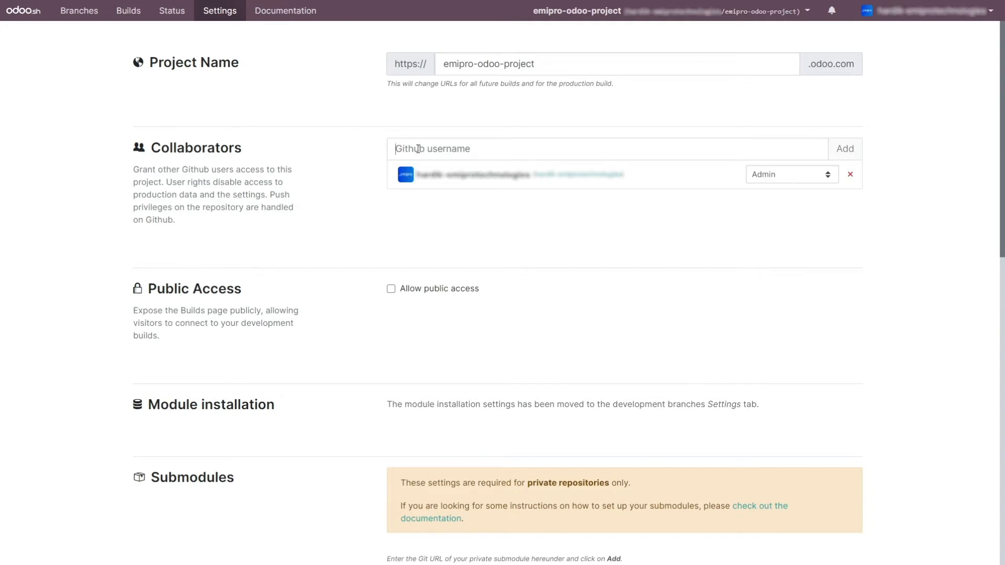
type("emipro")
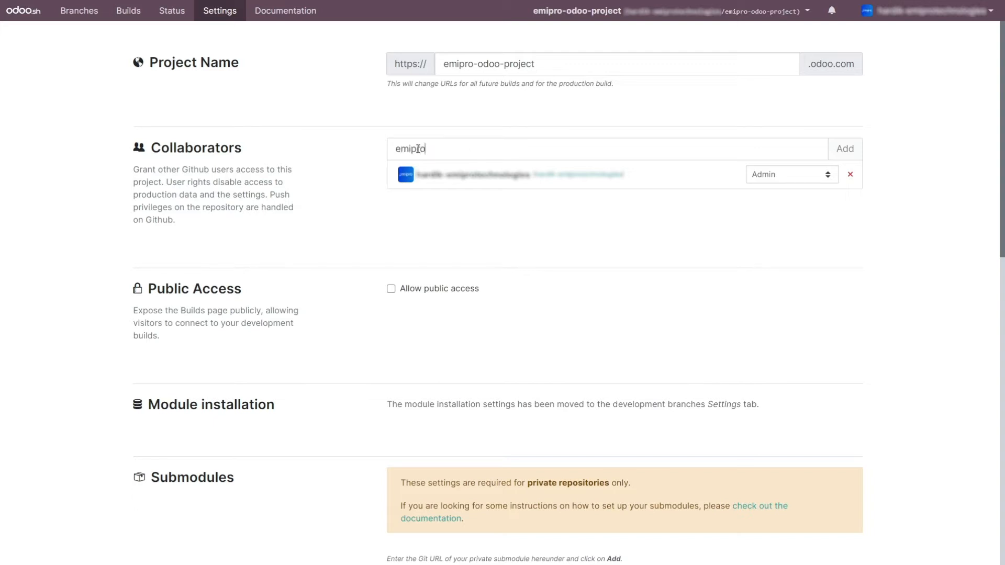
type("github")
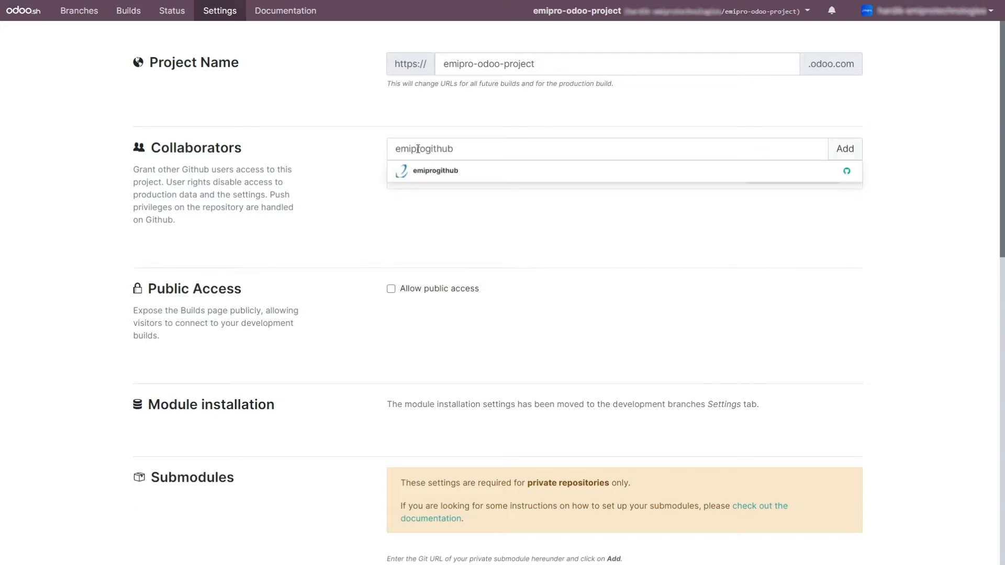
left_click(435, 170)
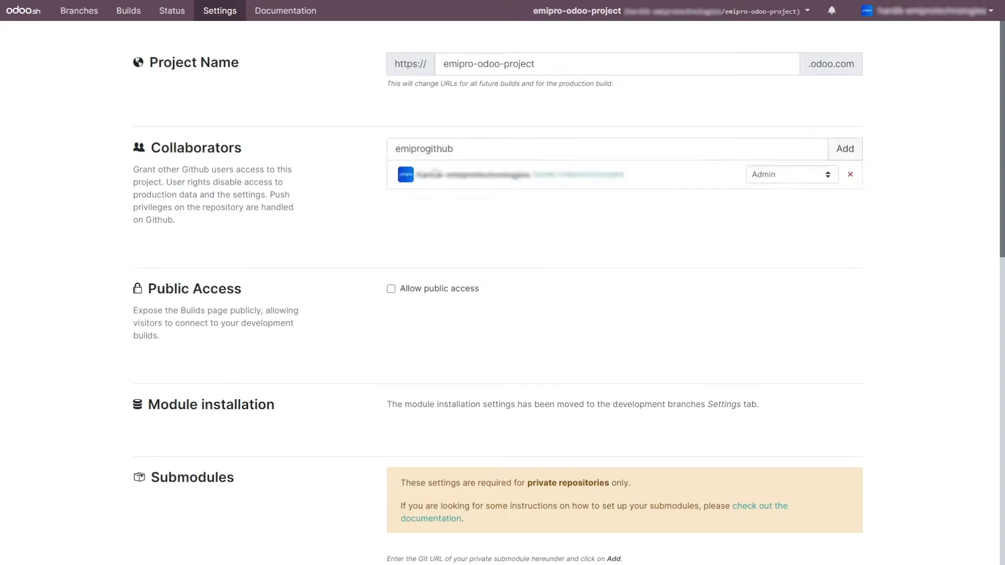
mouse_move(845, 149)
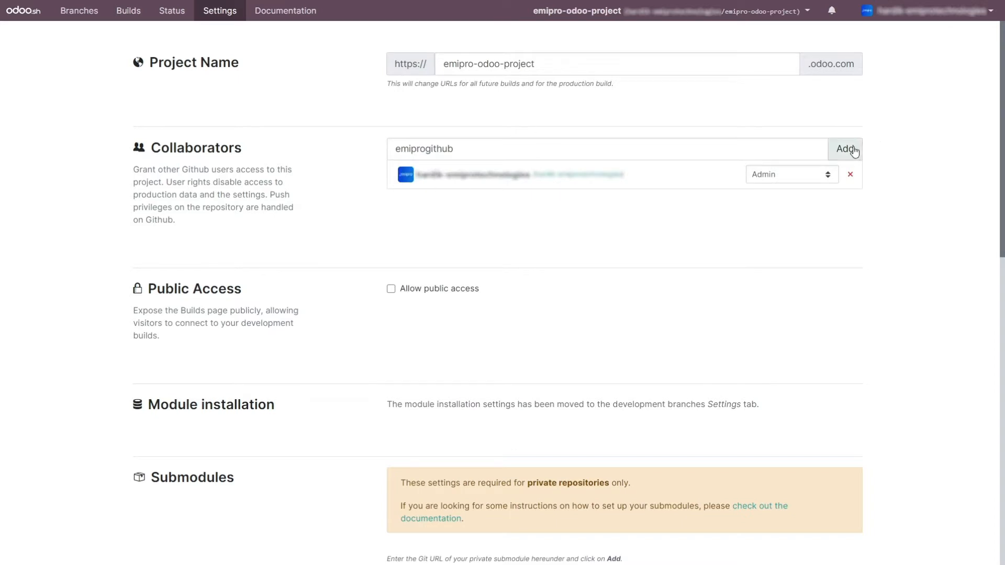
left_click(845, 149)
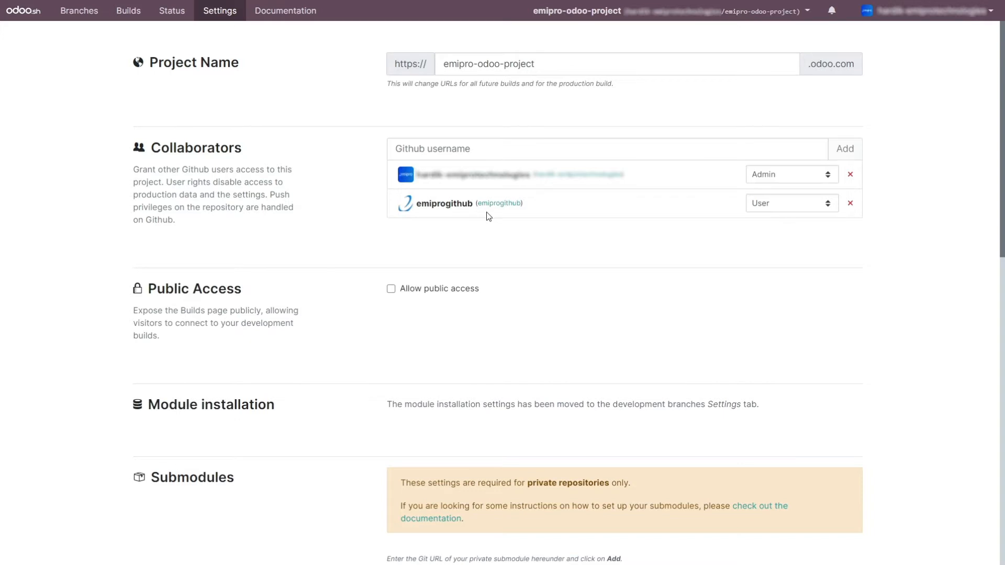
mouse_move(484, 222)
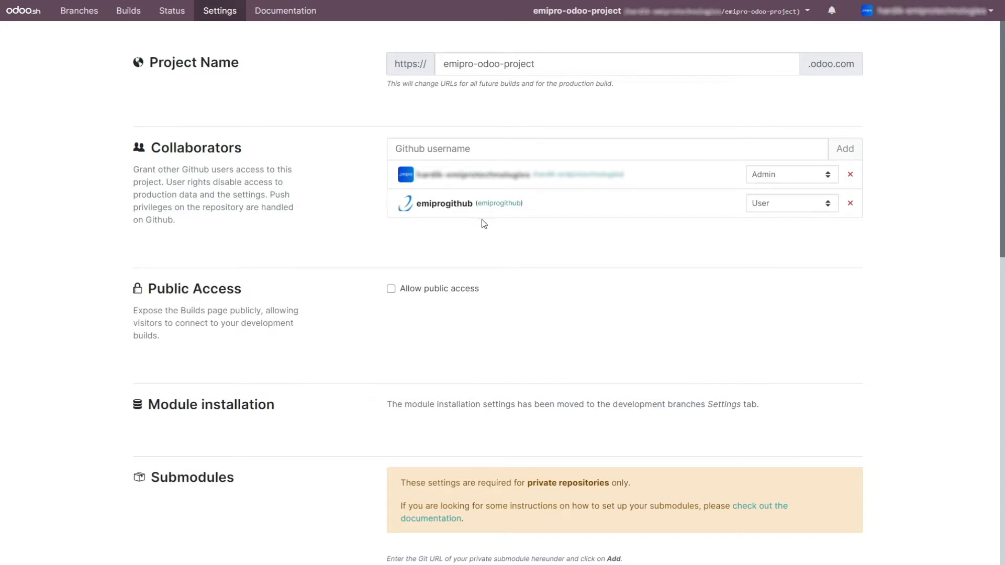
mouse_move(787, 209)
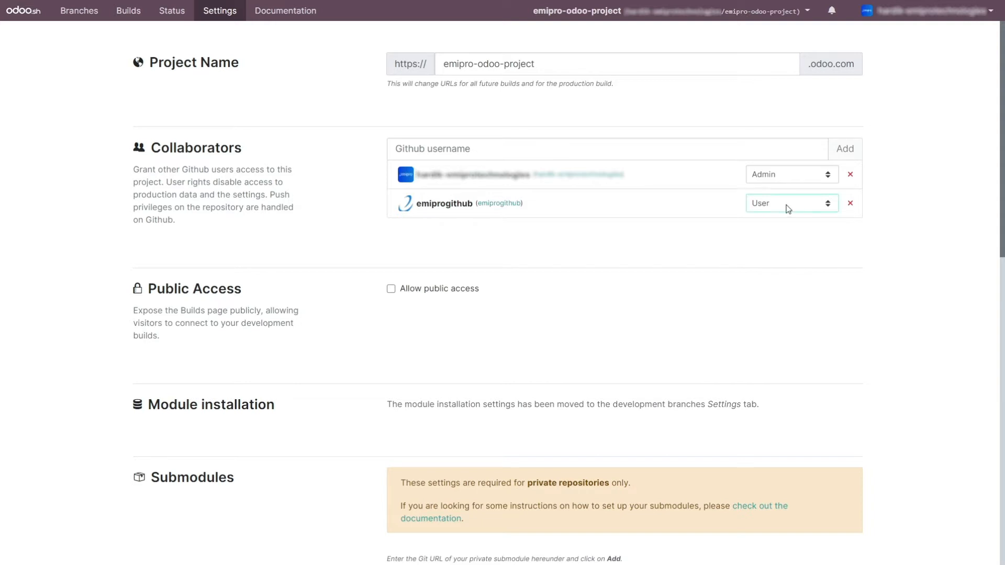
mouse_move(773, 249)
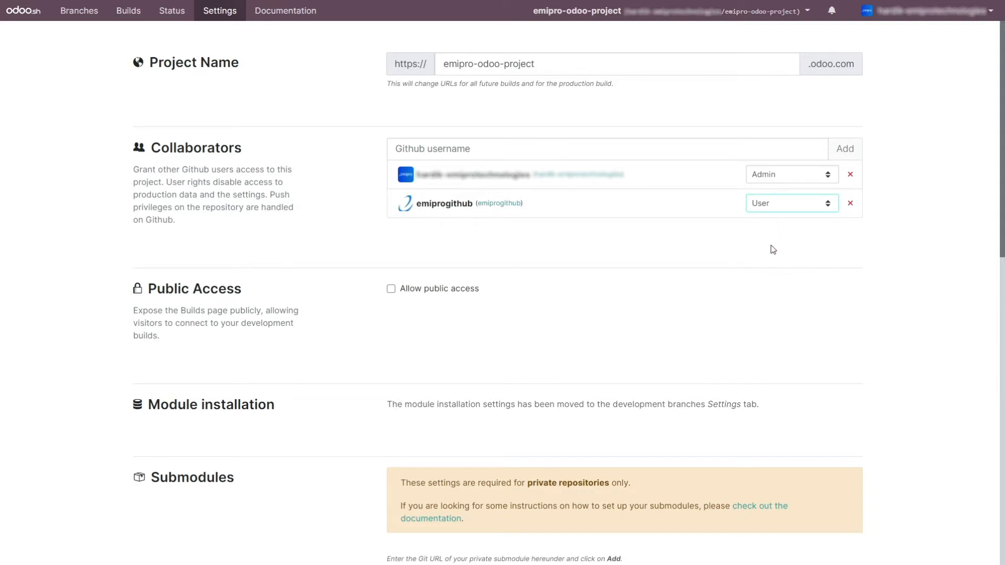
Change emiprogithub's collaborator role from User to Admin.
left_click(790, 203)
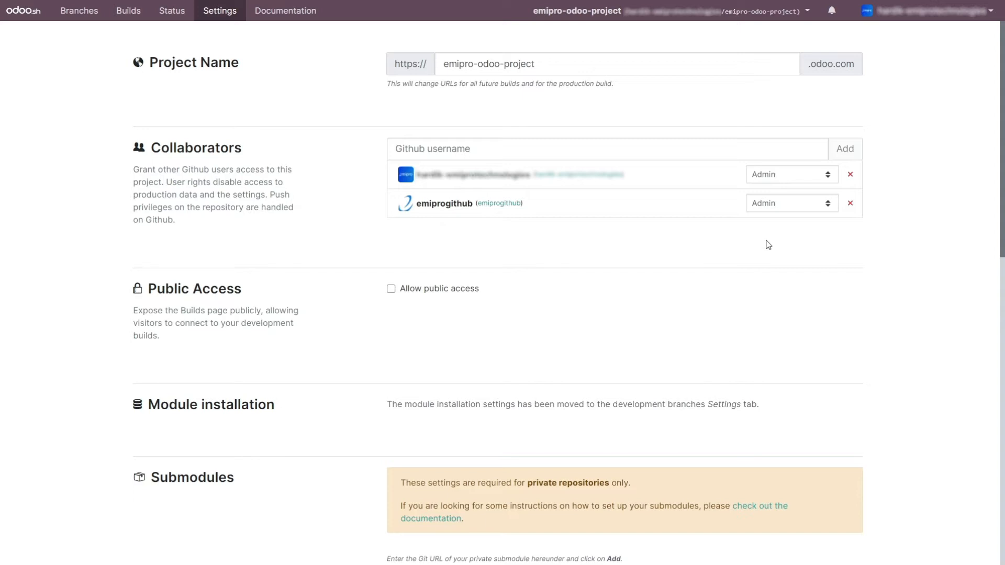
mouse_move(209, 191)
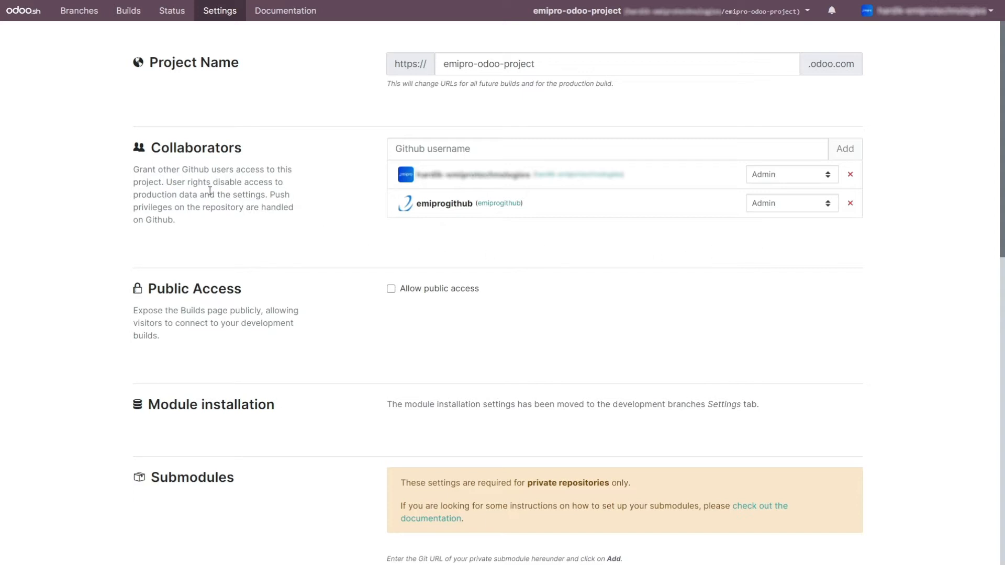
mouse_move(126, 186)
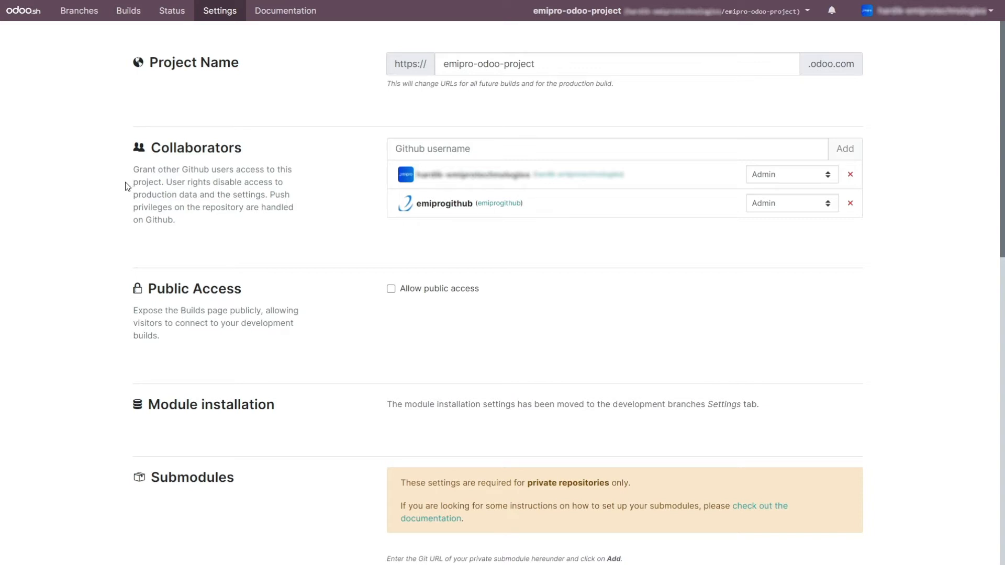
mouse_move(29, 35)
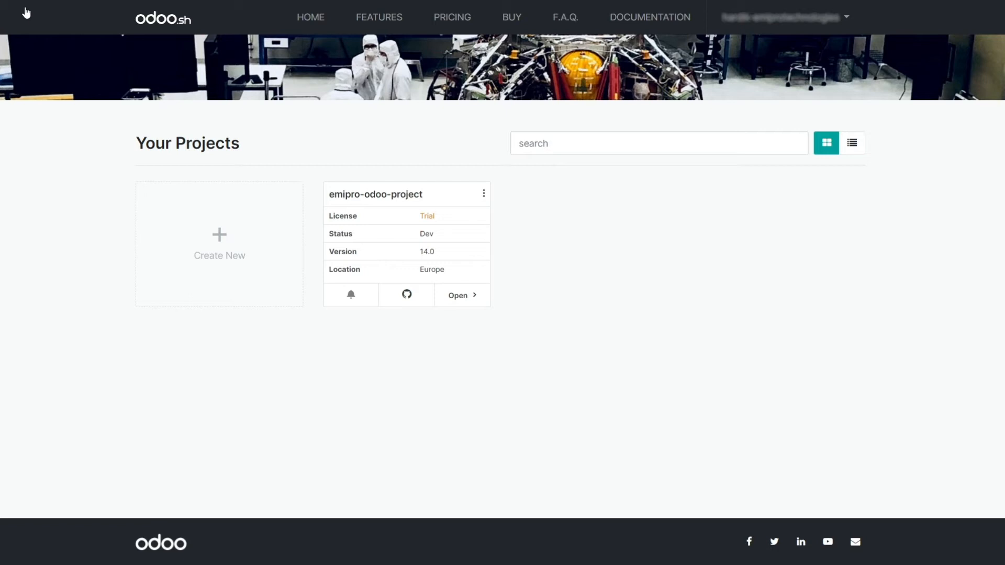
mouse_move(452, 234)
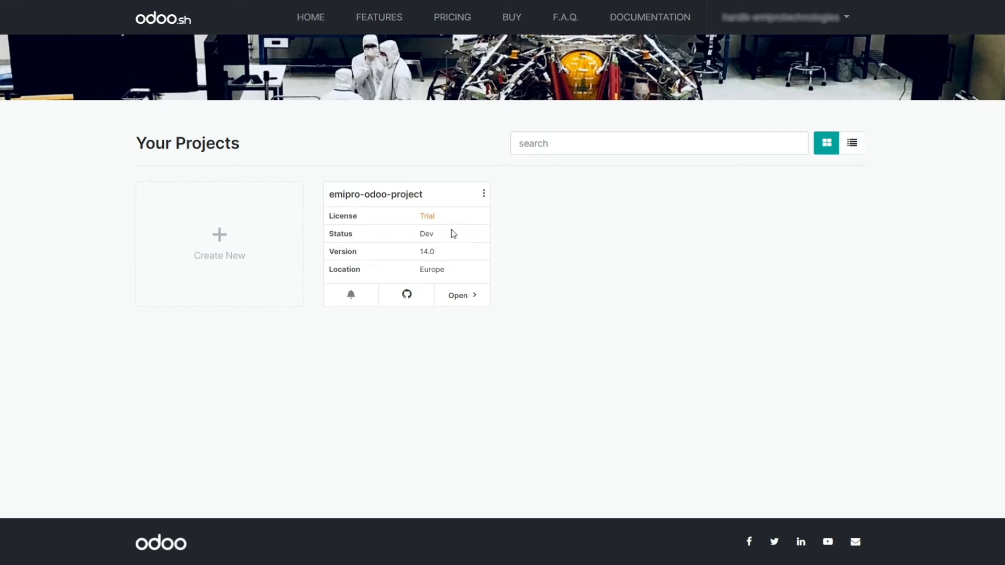
mouse_move(543, 266)
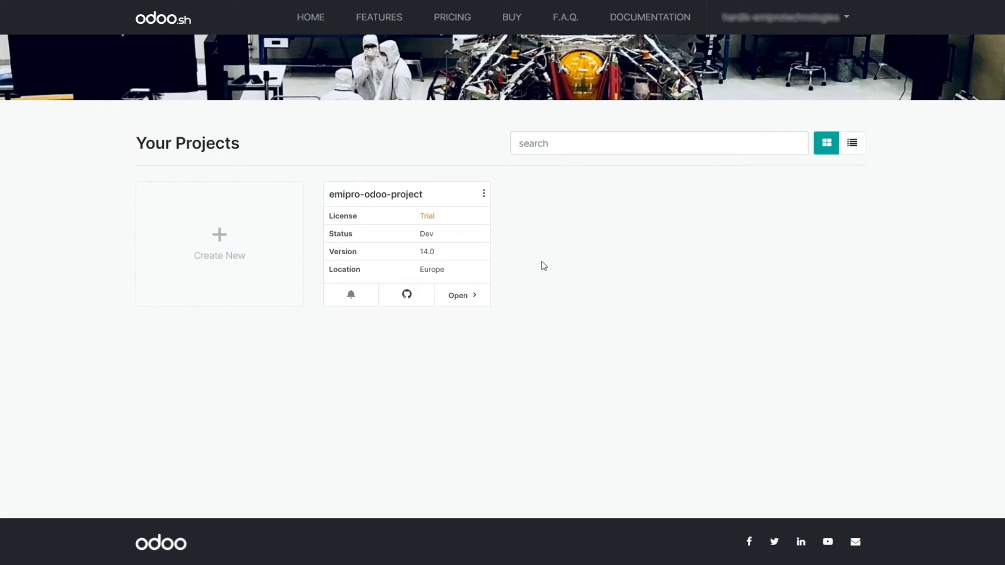
mouse_move(406, 296)
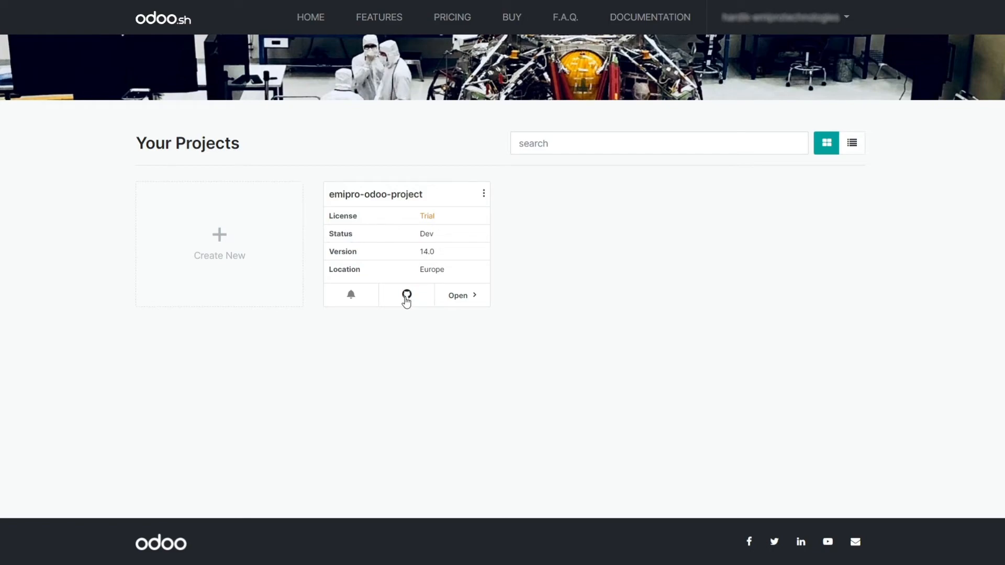
Go to the emipro-odoo-project GitHub repository and open its Settings.
left_click(406, 295)
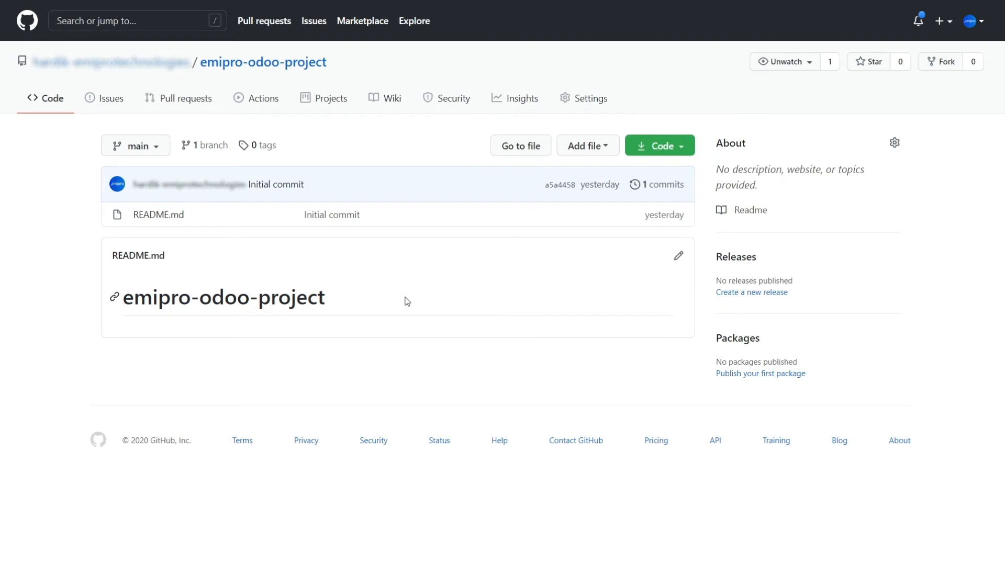
mouse_move(456, 98)
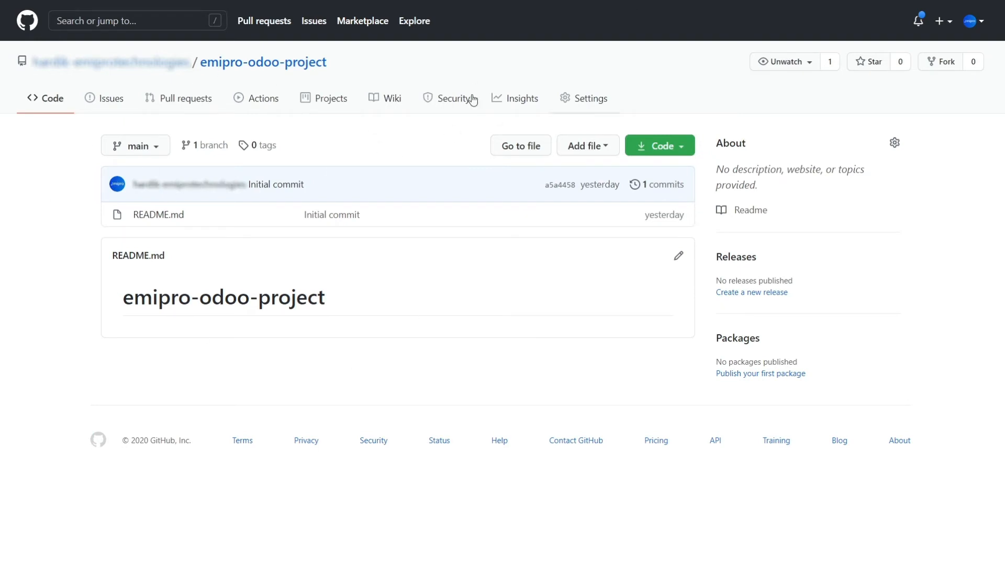
mouse_move(737, 66)
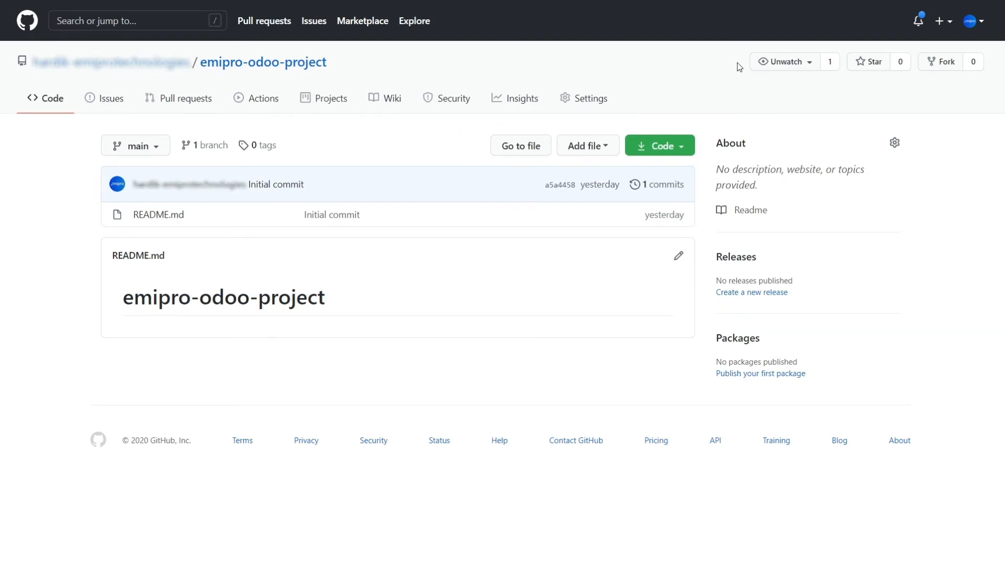
mouse_move(590, 98)
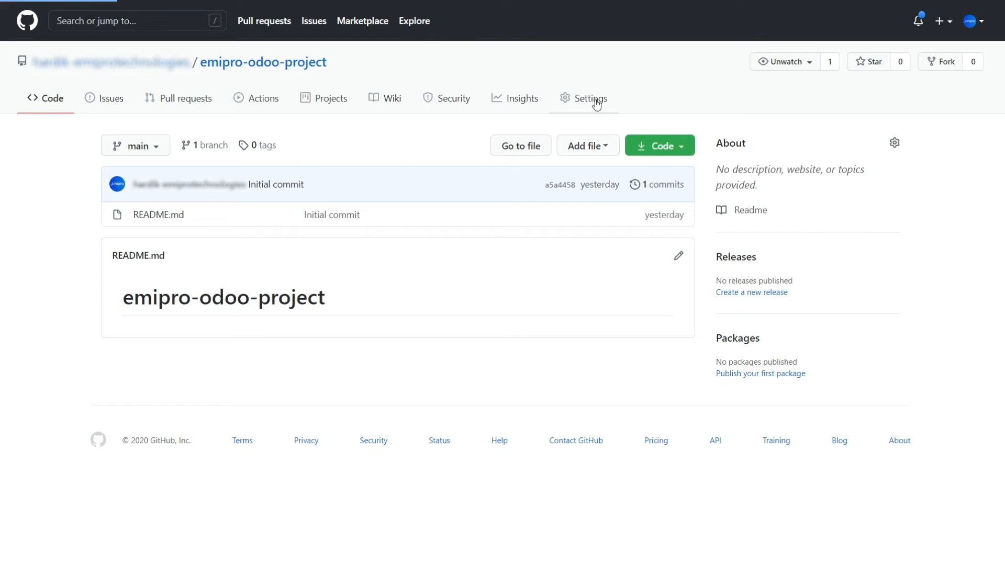
left_click(590, 98)
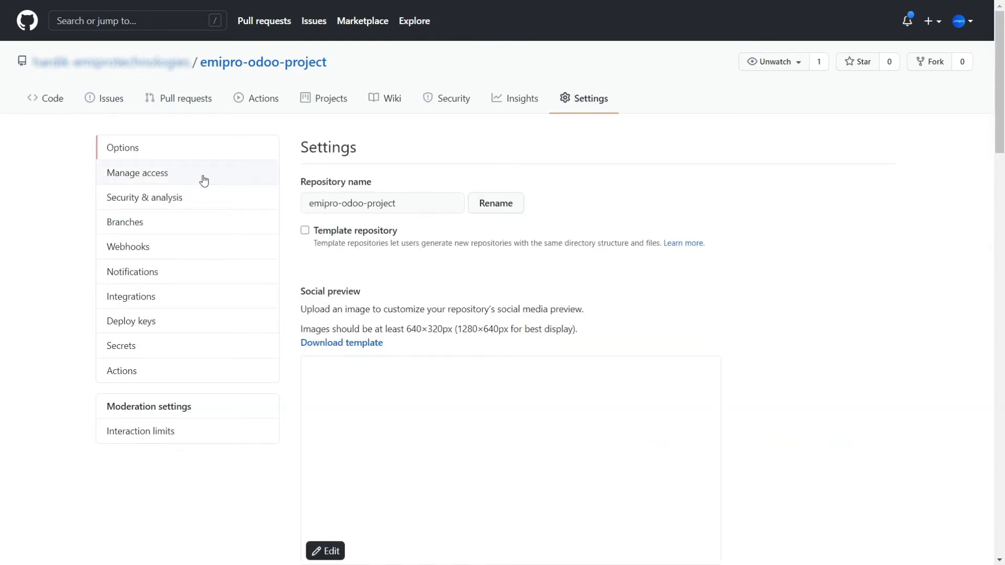
Under Manage access, search 'em' to invite the Emipro account as collaborator.
left_click(136, 173)
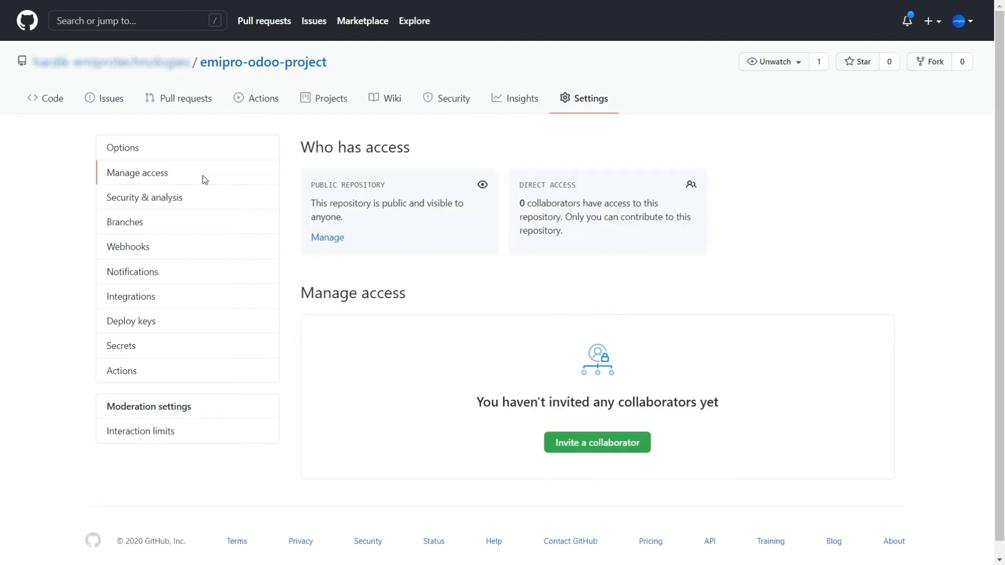
mouse_move(520, 437)
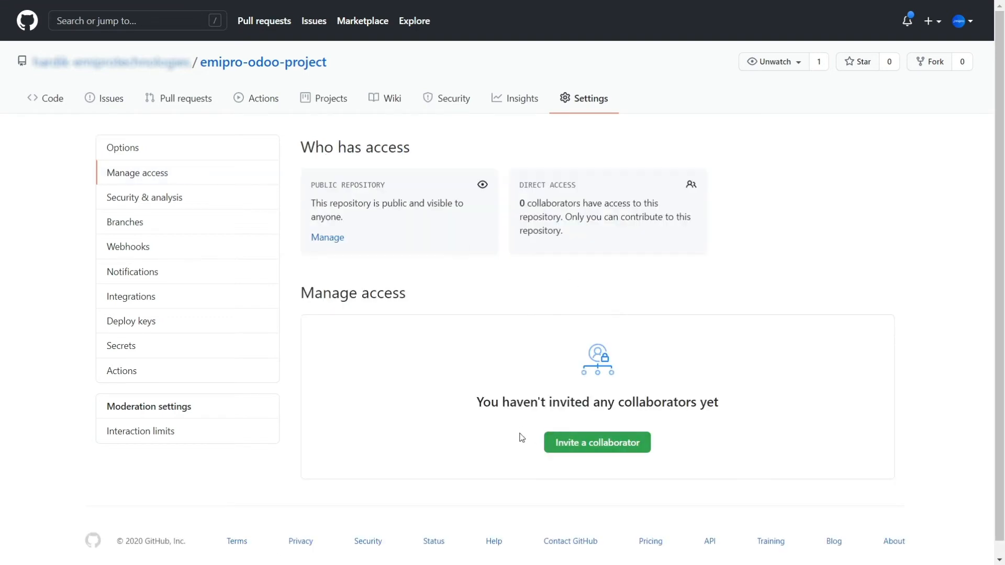
mouse_move(596, 442)
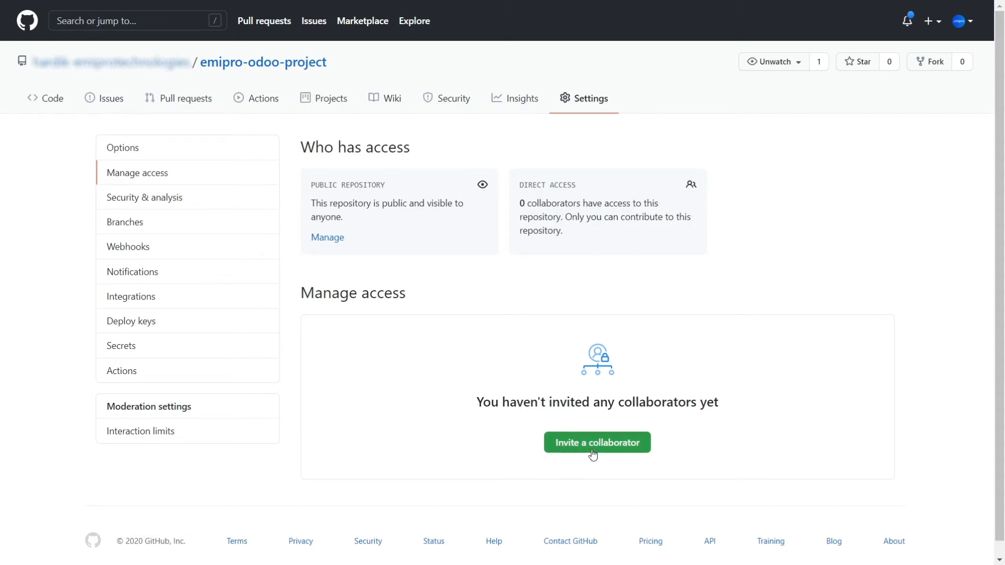
left_click(596, 442)
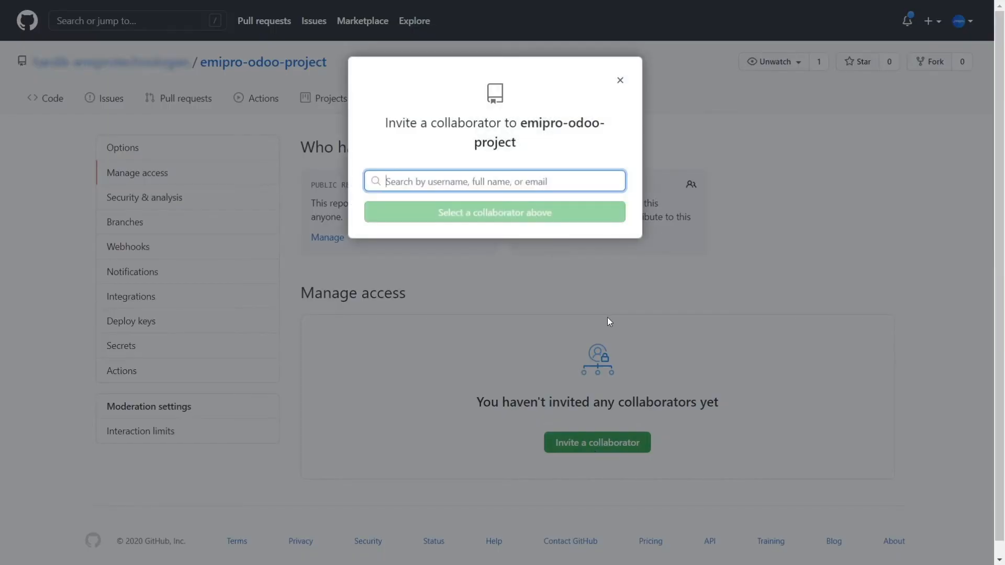
type("em")
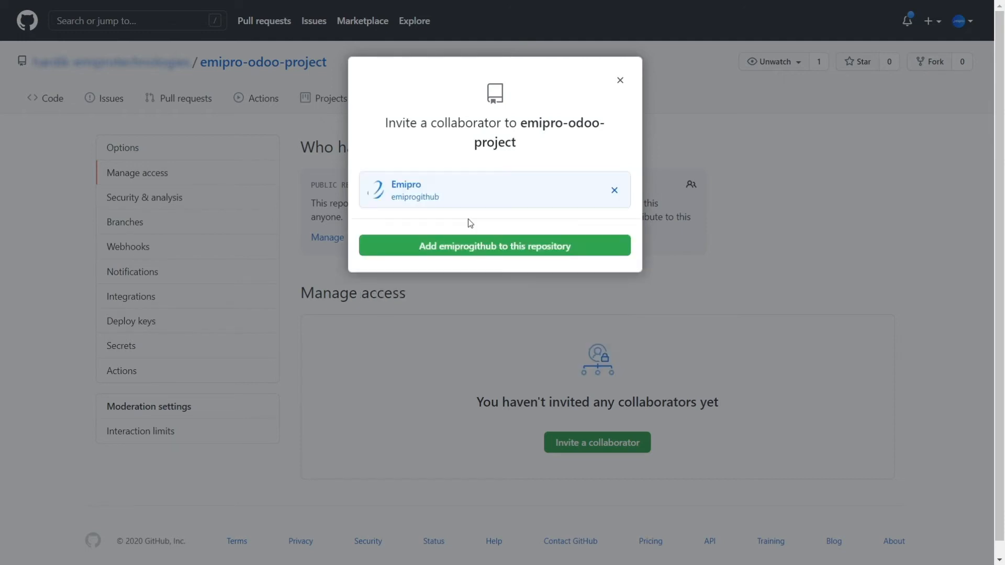
mouse_move(467, 254)
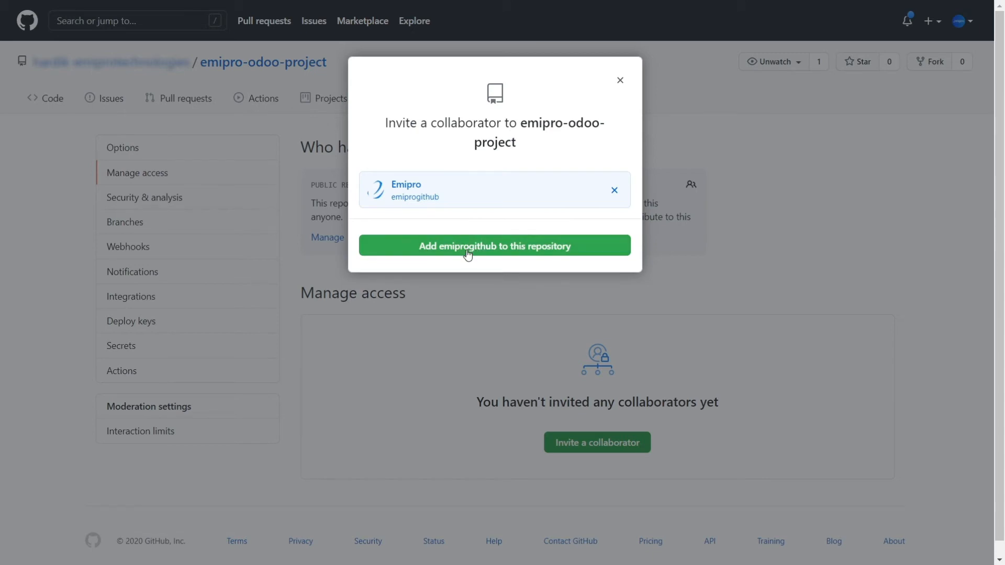
Send the invitation to emiprogithub and copy the pending invite link.
left_click(493, 245)
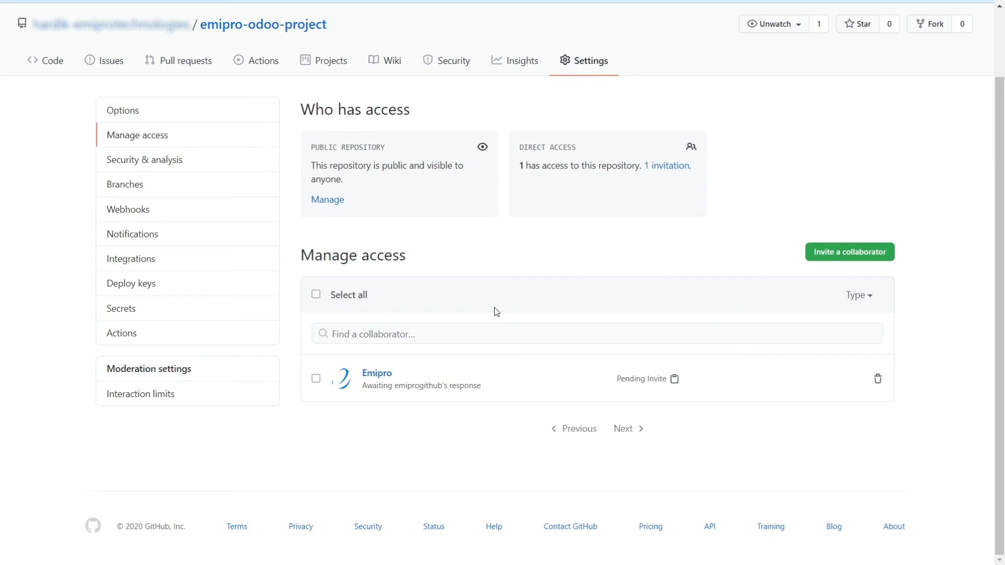
mouse_move(577, 372)
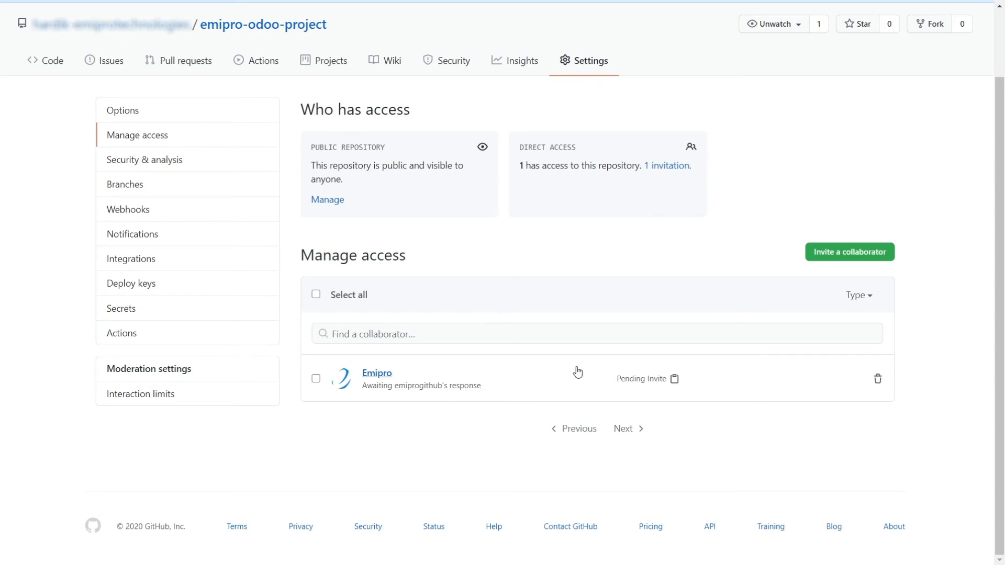
mouse_move(884, 368)
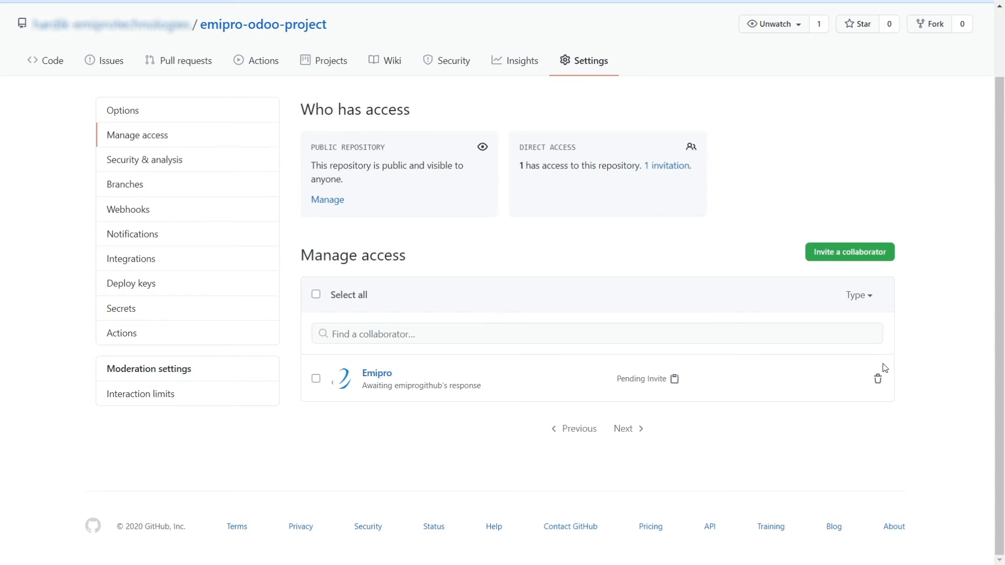
mouse_move(878, 382)
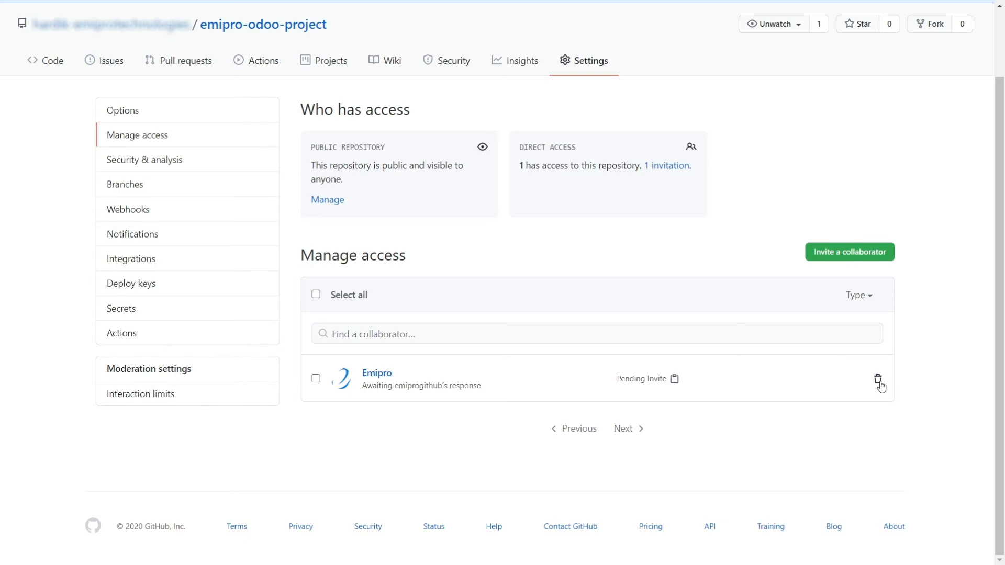
mouse_move(674, 381)
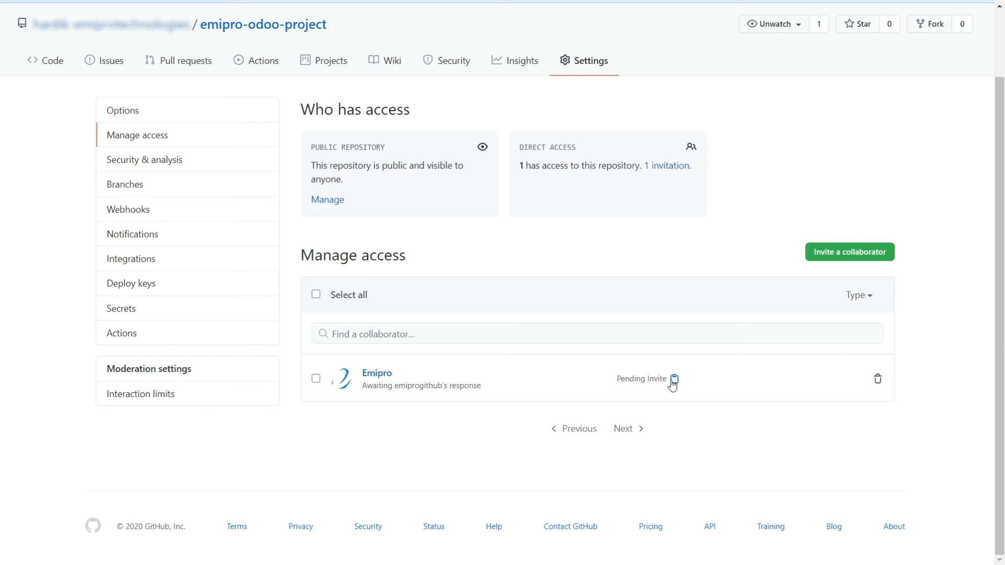
mouse_move(674, 385)
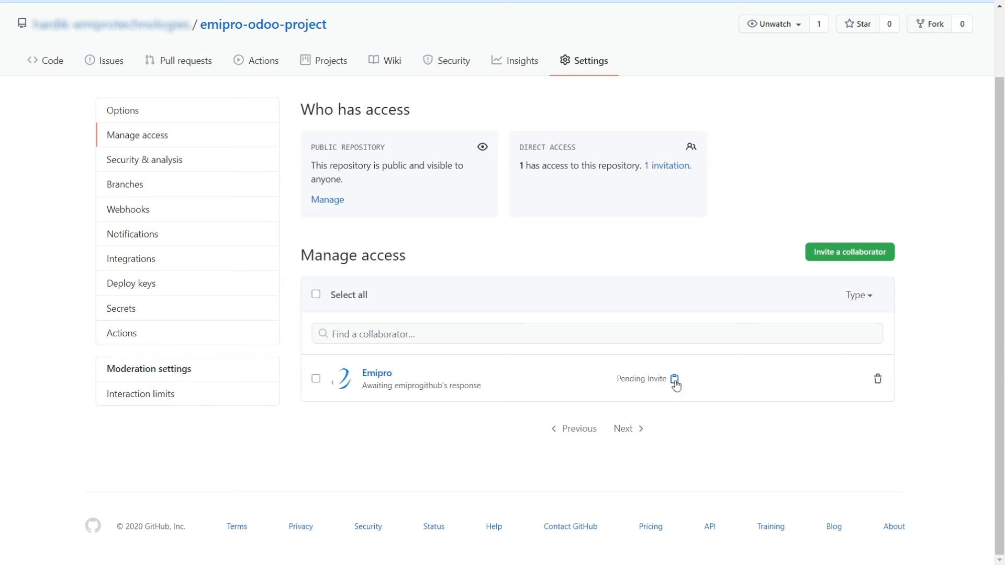
left_click(675, 379)
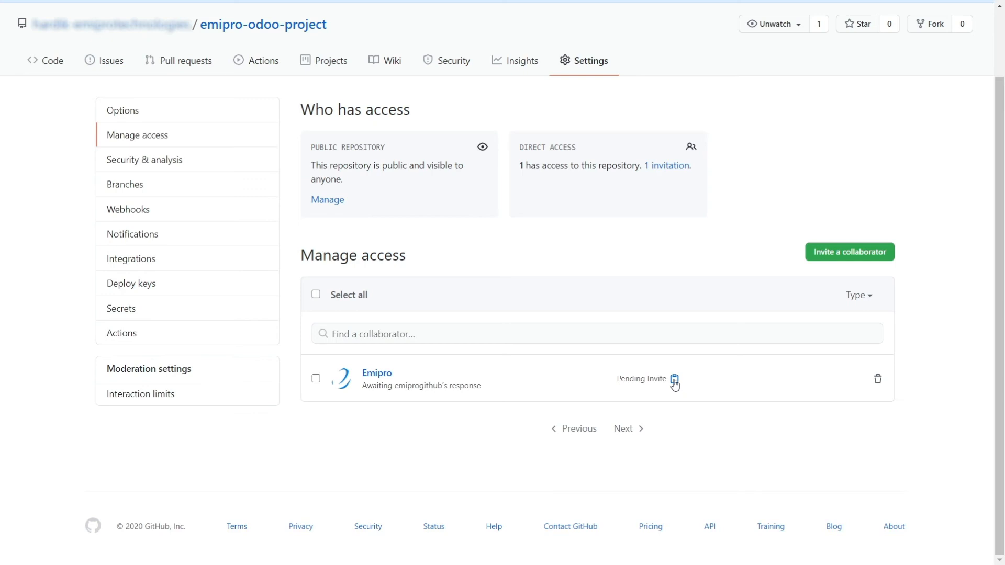
mouse_move(522, 258)
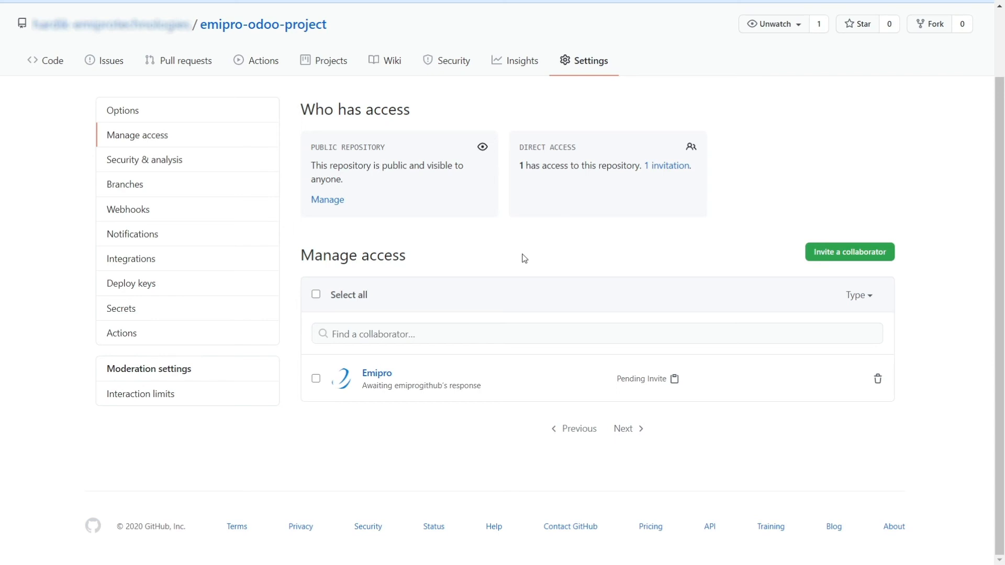
mouse_move(311, 158)
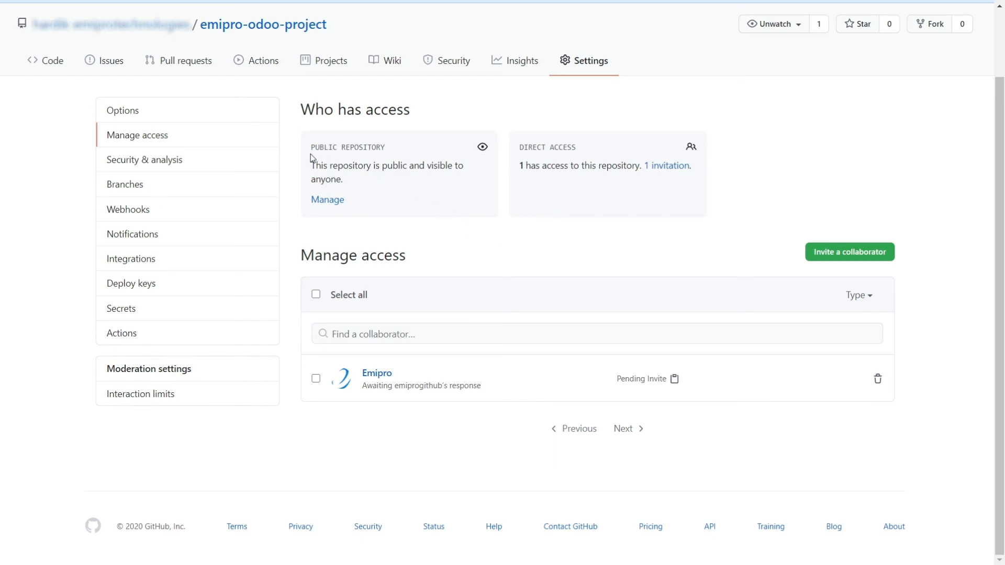
mouse_move(373, 147)
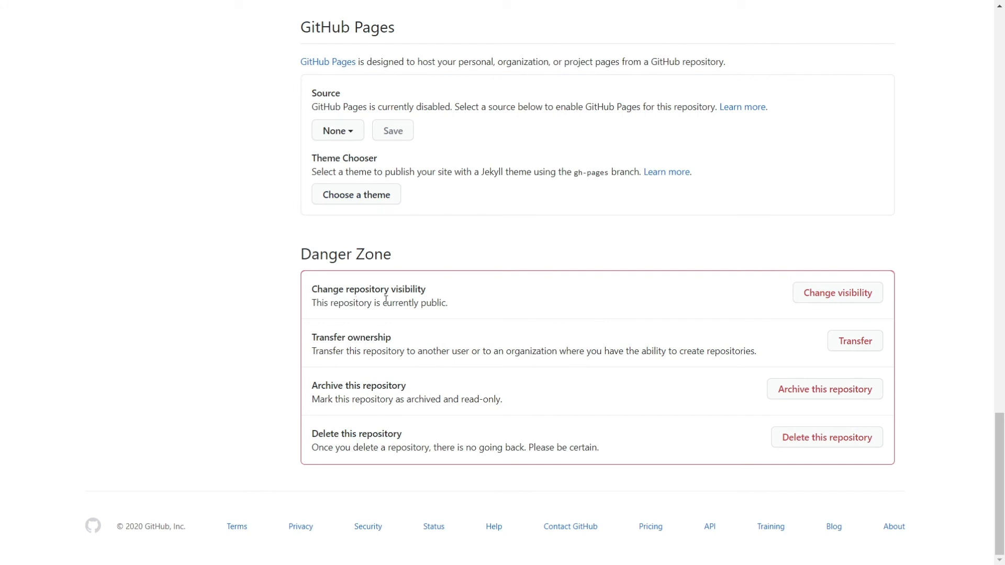
mouse_move(836, 292)
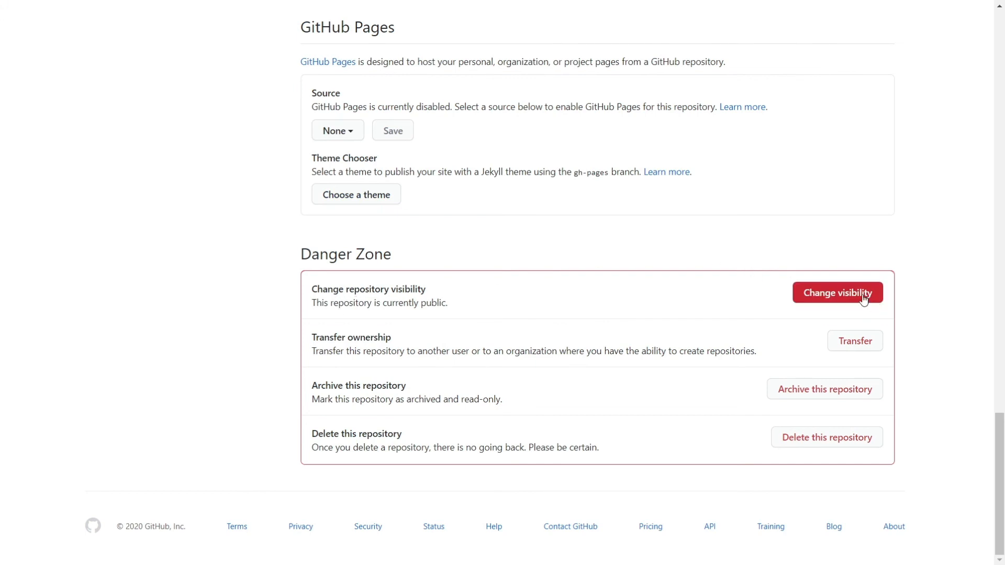
Make emipro-odoo-project private, confirming by entering the repository name.
left_click(837, 293)
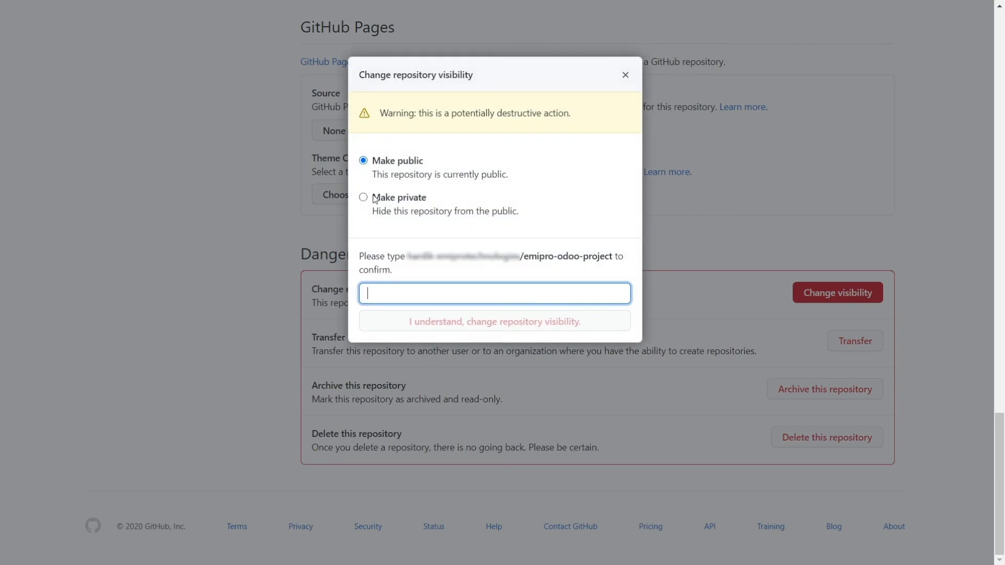
left_click(363, 198)
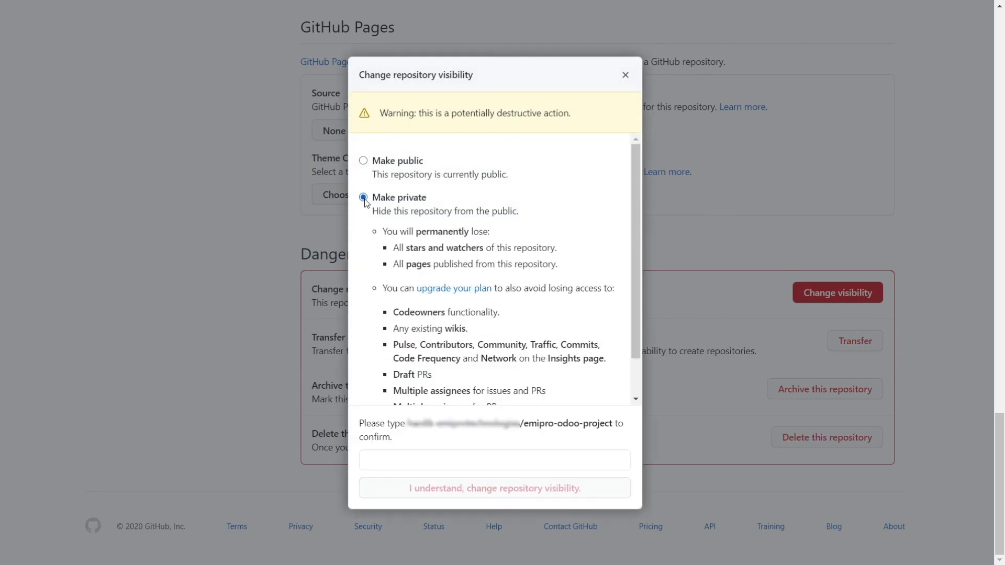
mouse_move(418, 440)
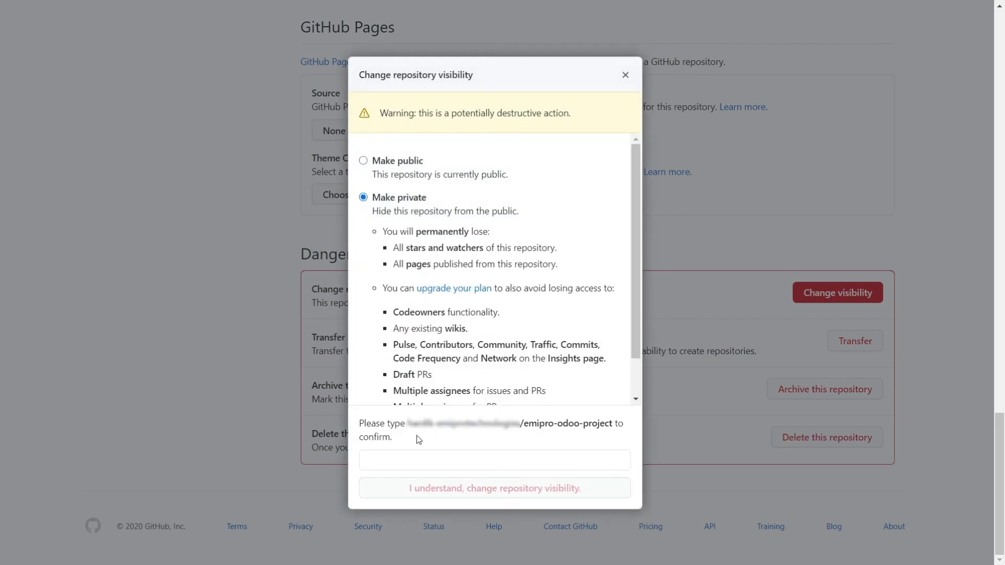
double_click(382, 423)
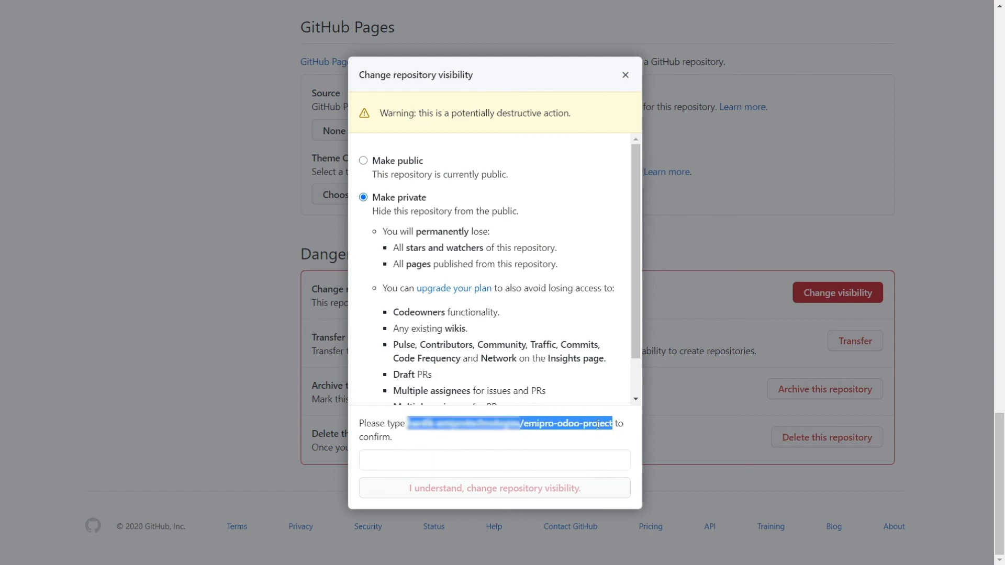
left_click(494, 459)
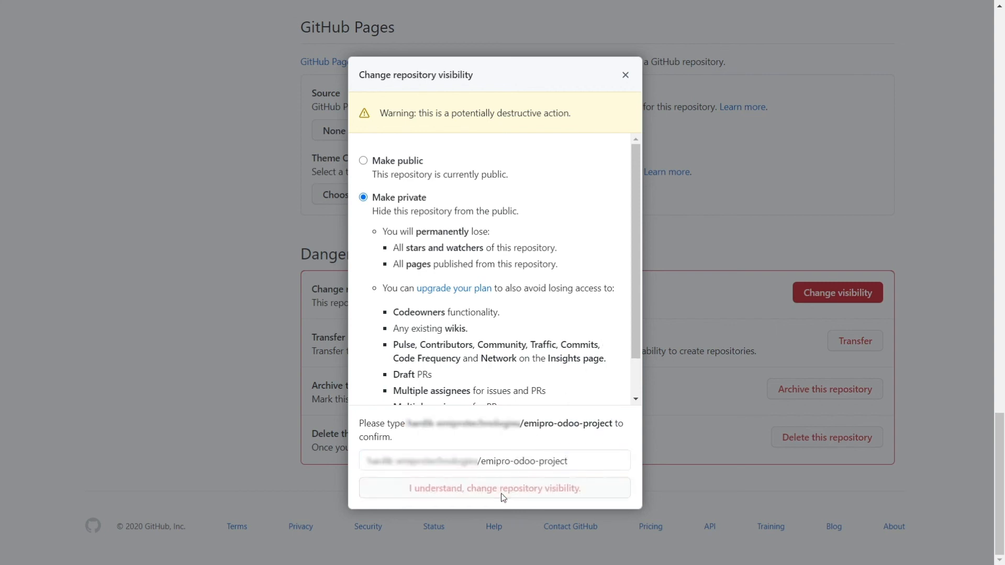
left_click(493, 488)
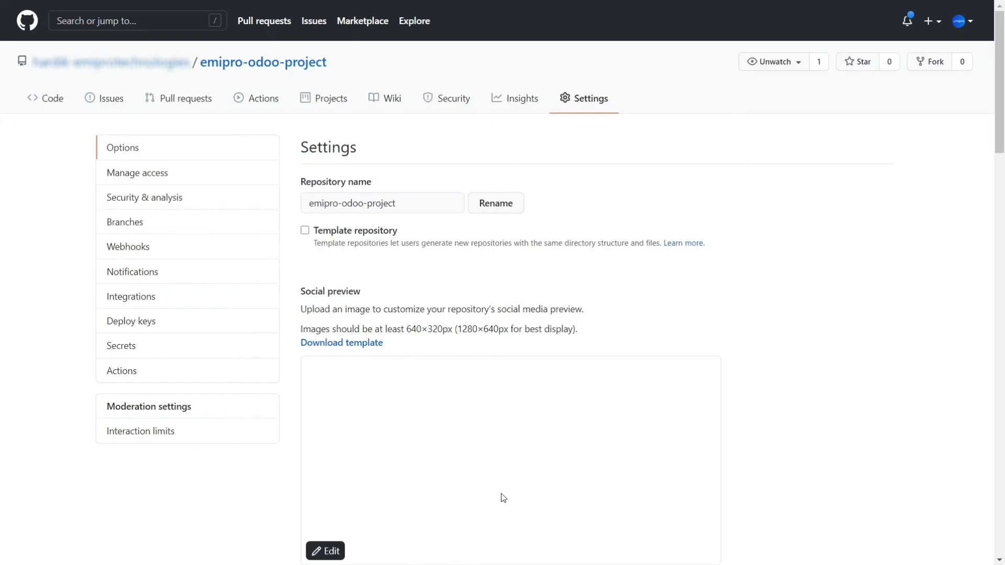
mouse_move(789, 329)
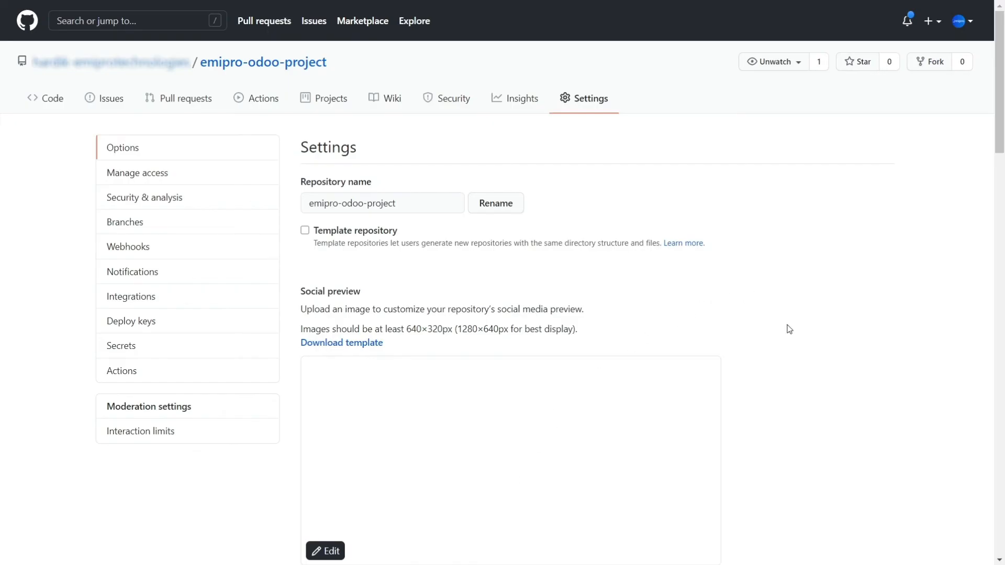